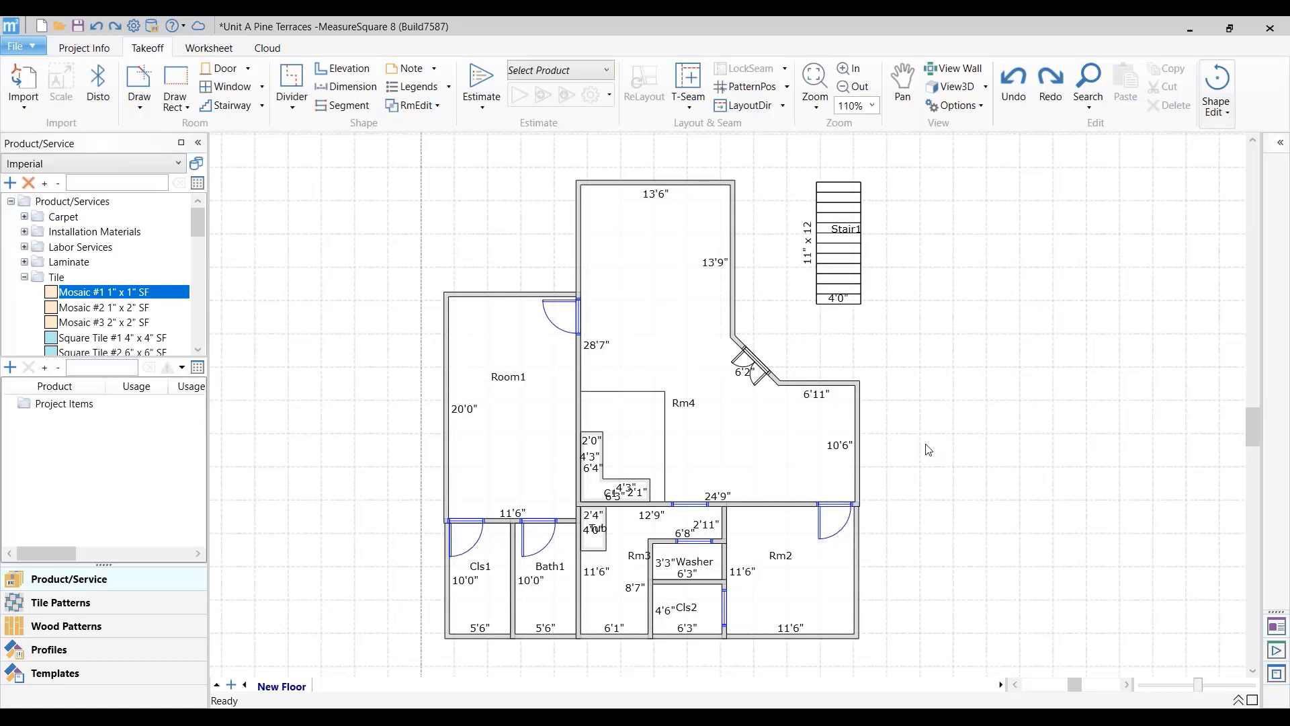
mouse_move(102, 146)
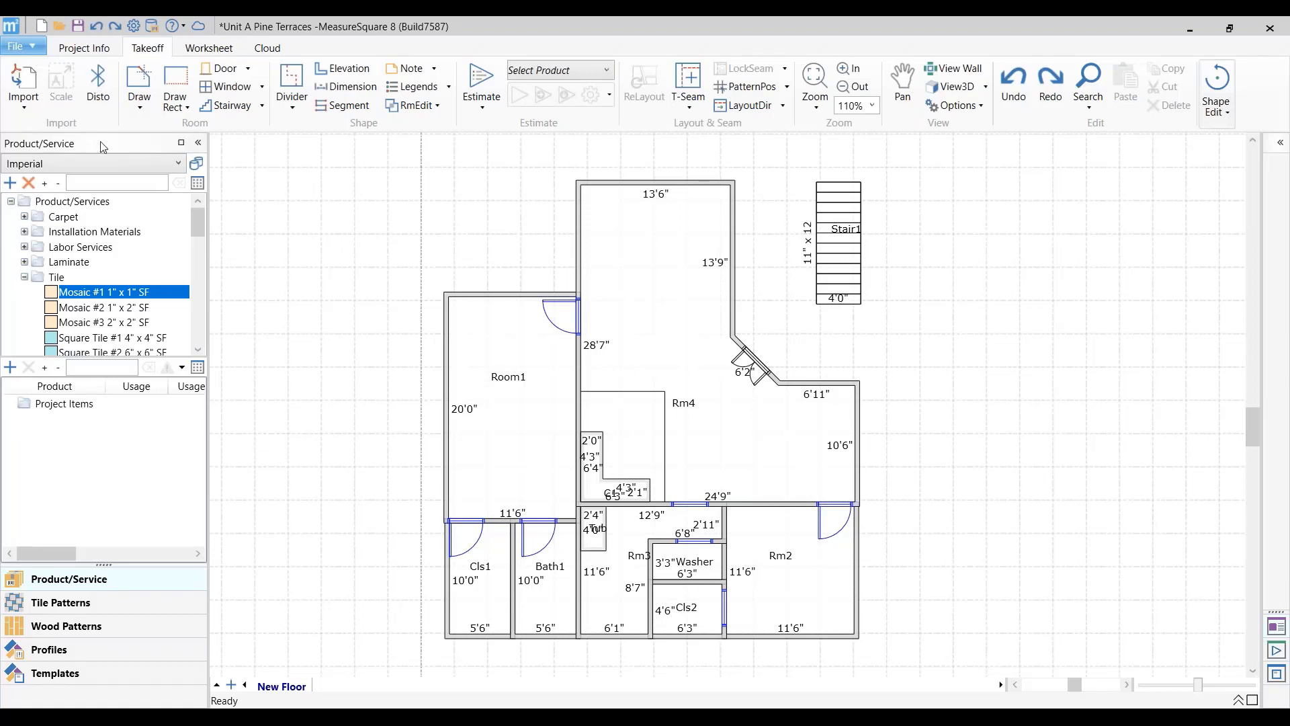
mouse_move(77, 150)
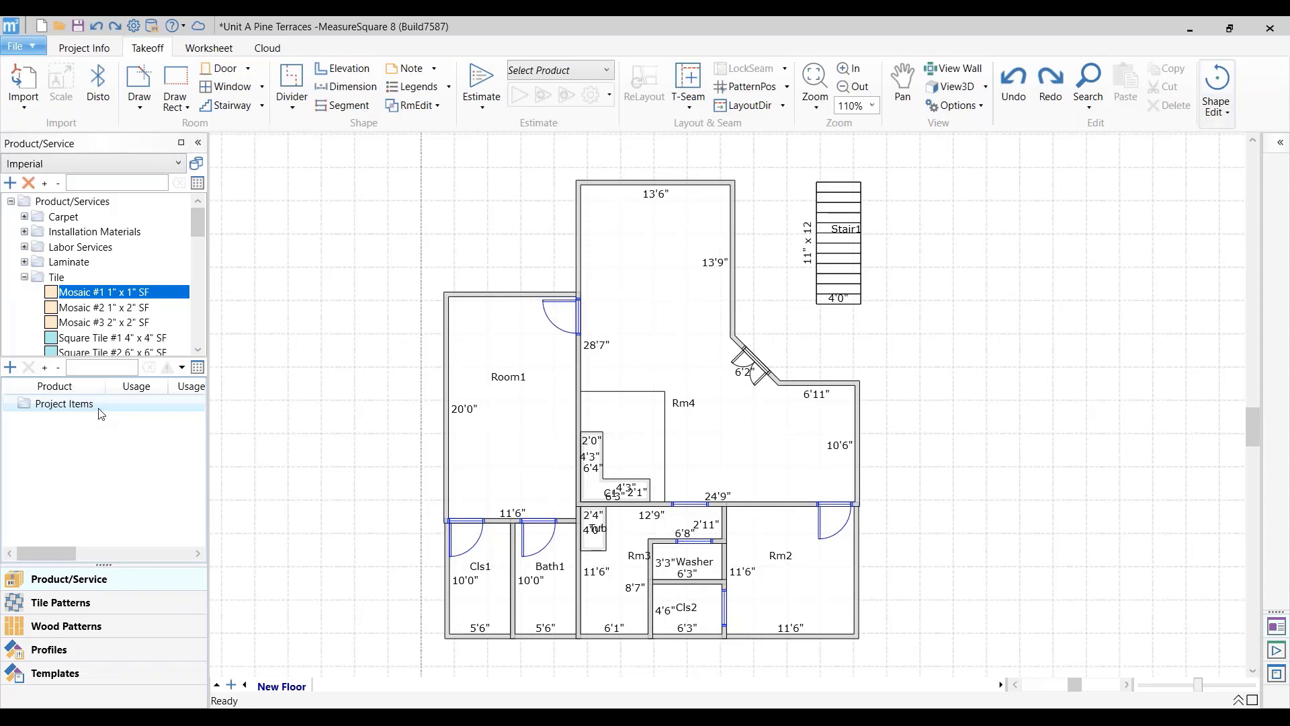
mouse_move(11, 367)
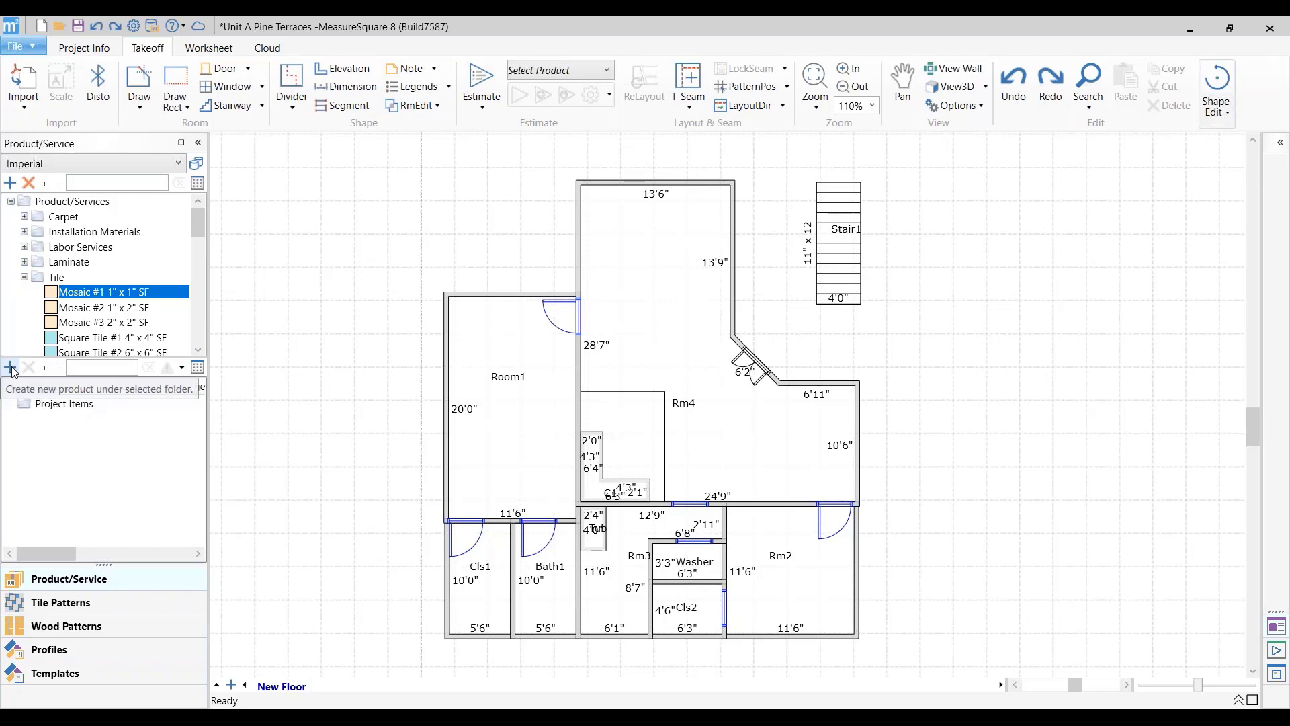
Create a new carpet project item with SKU CPT1 and type Carpet.
click(11, 367)
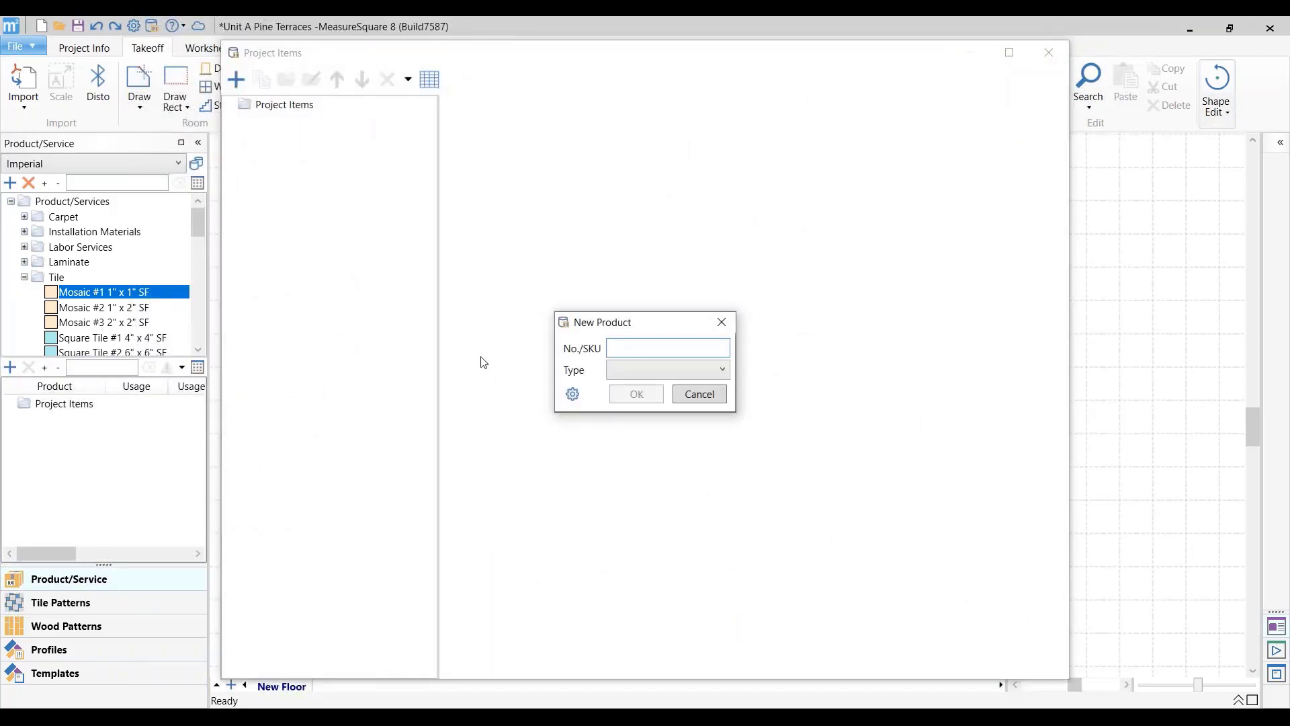
click(667, 347)
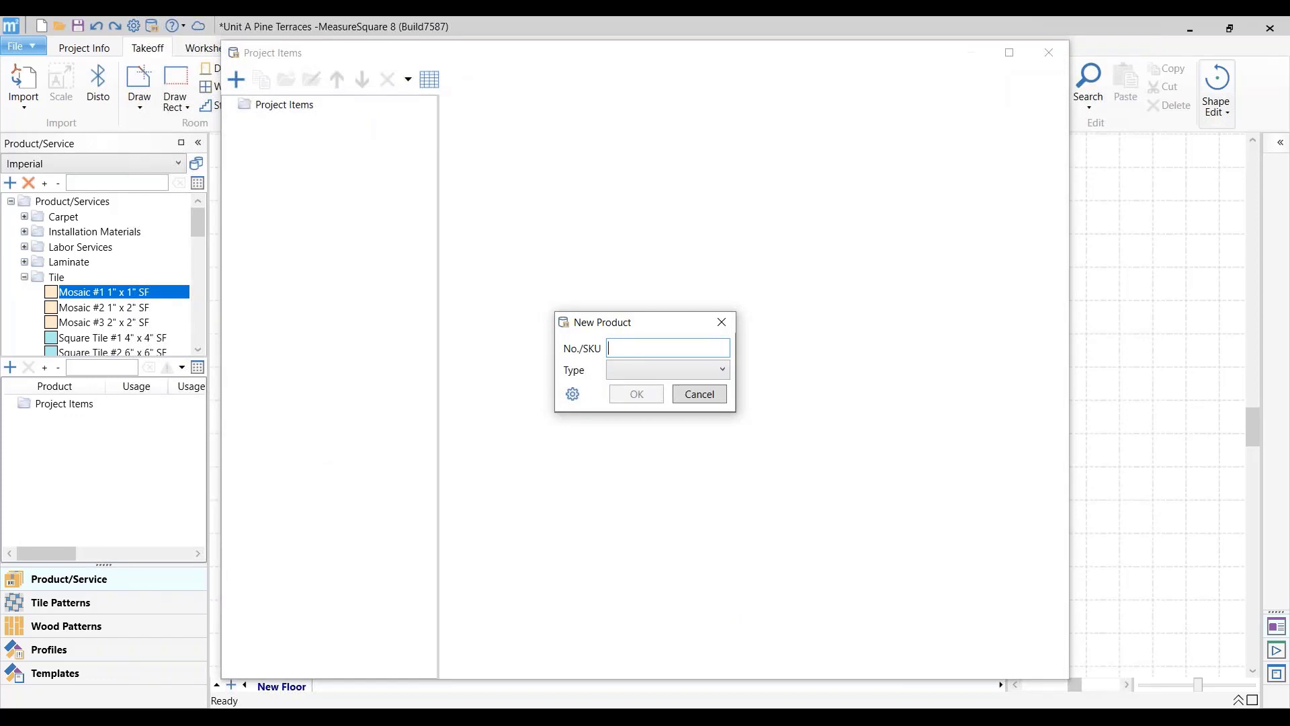
text(c)
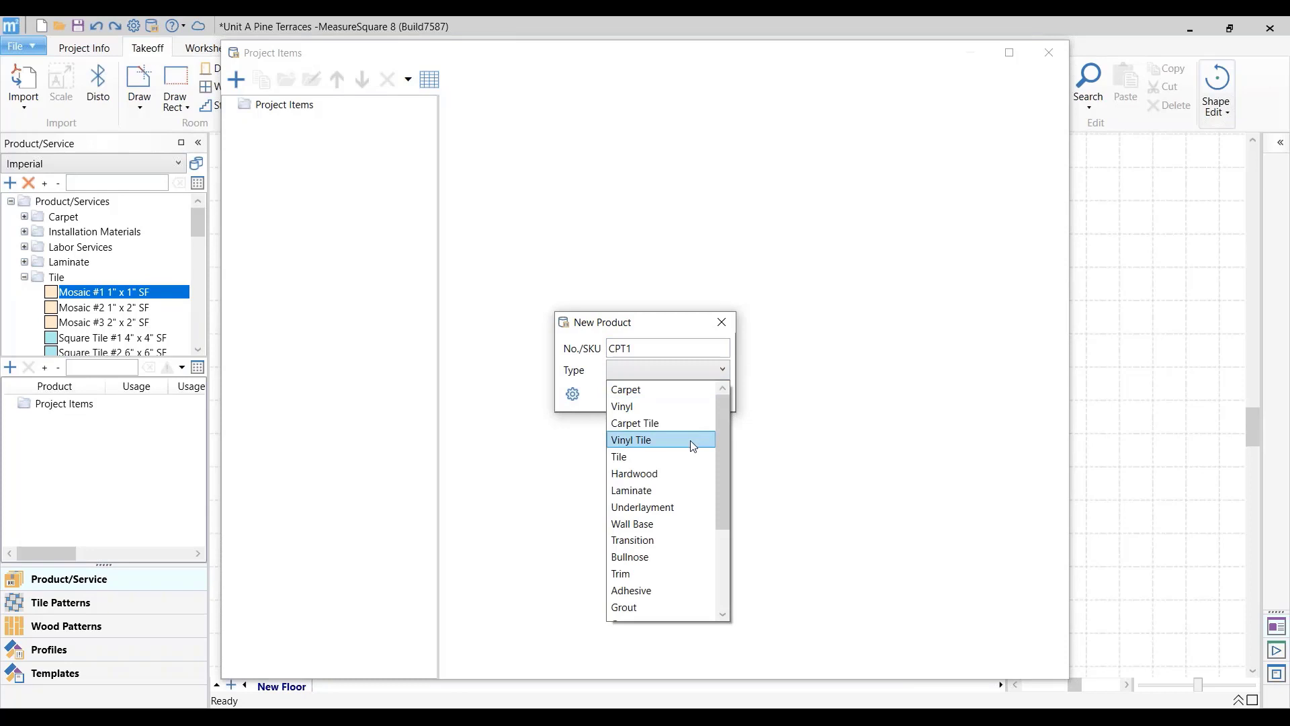
click(626, 390)
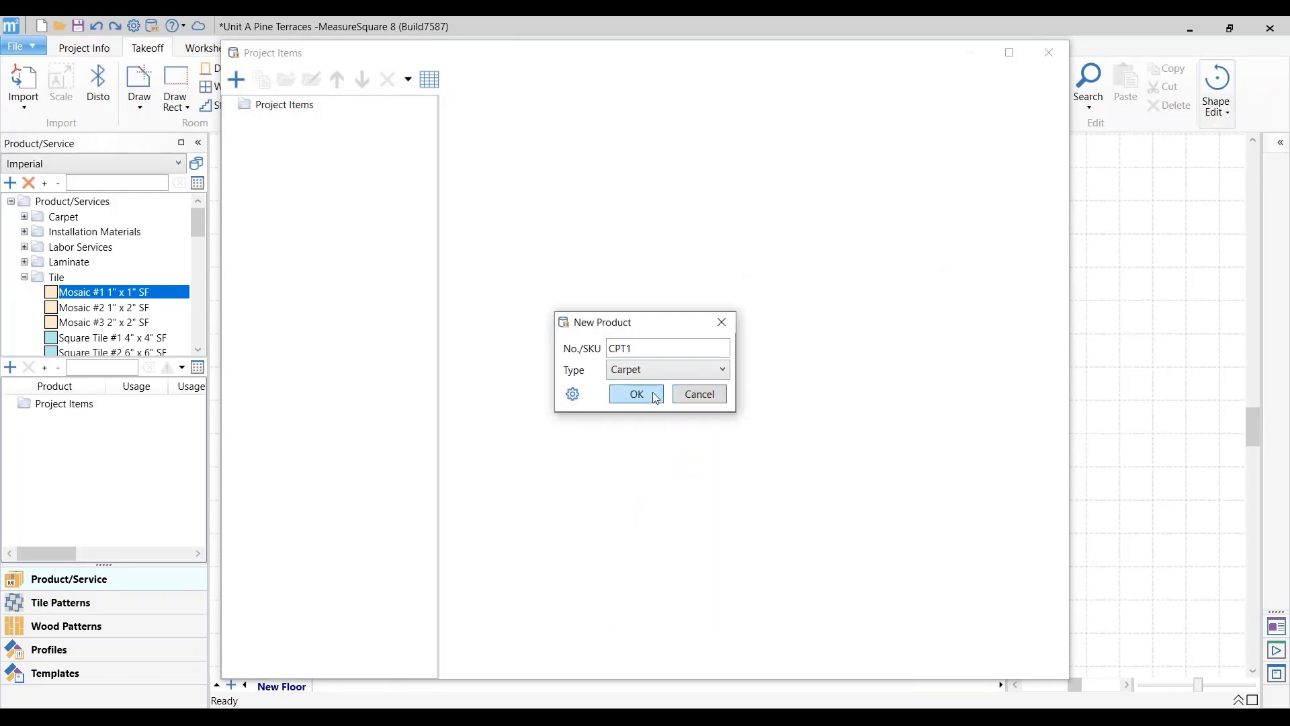
click(637, 393)
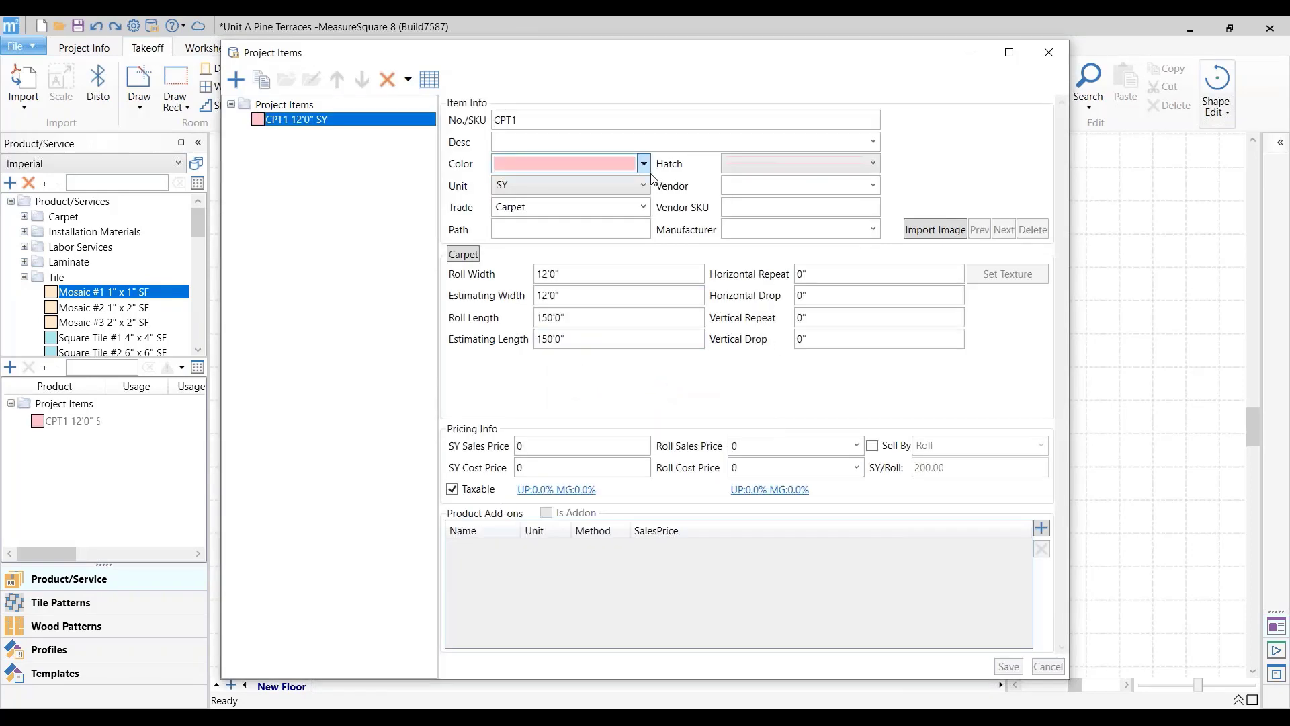
Give the CPT1 carpet a green colour and save its settings.
click(643, 162)
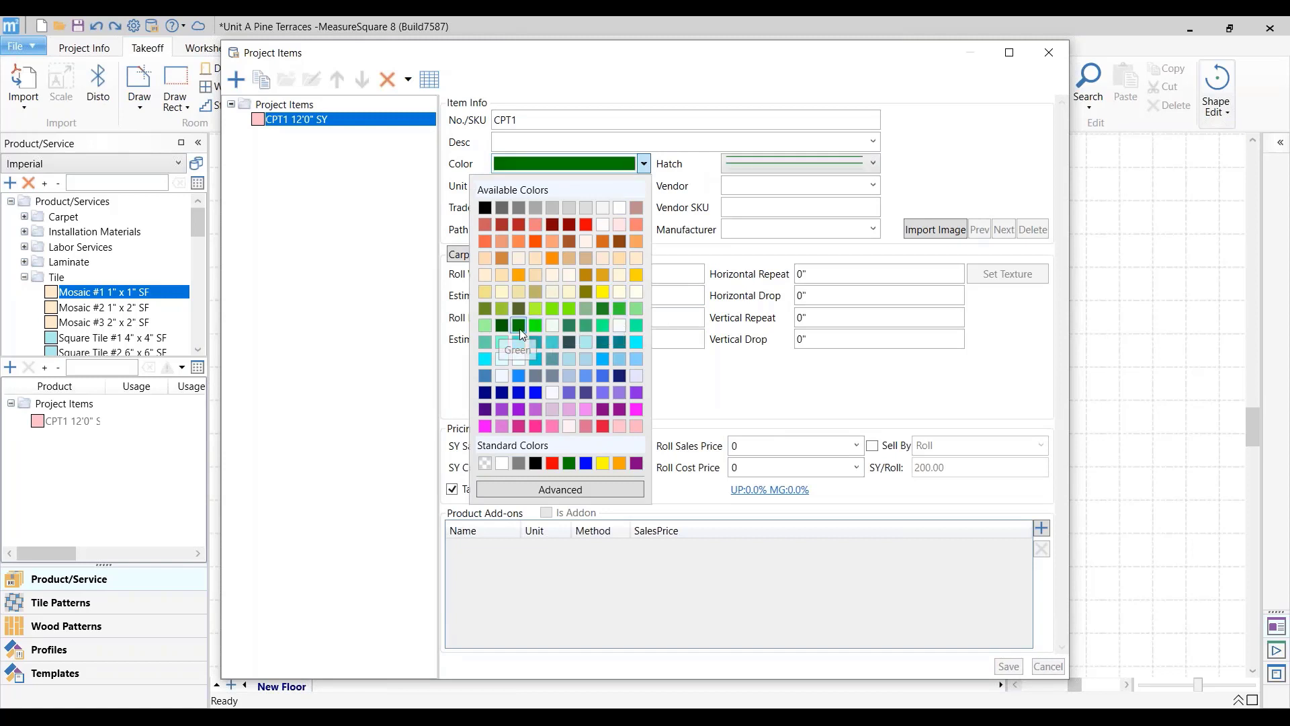
click(519, 325)
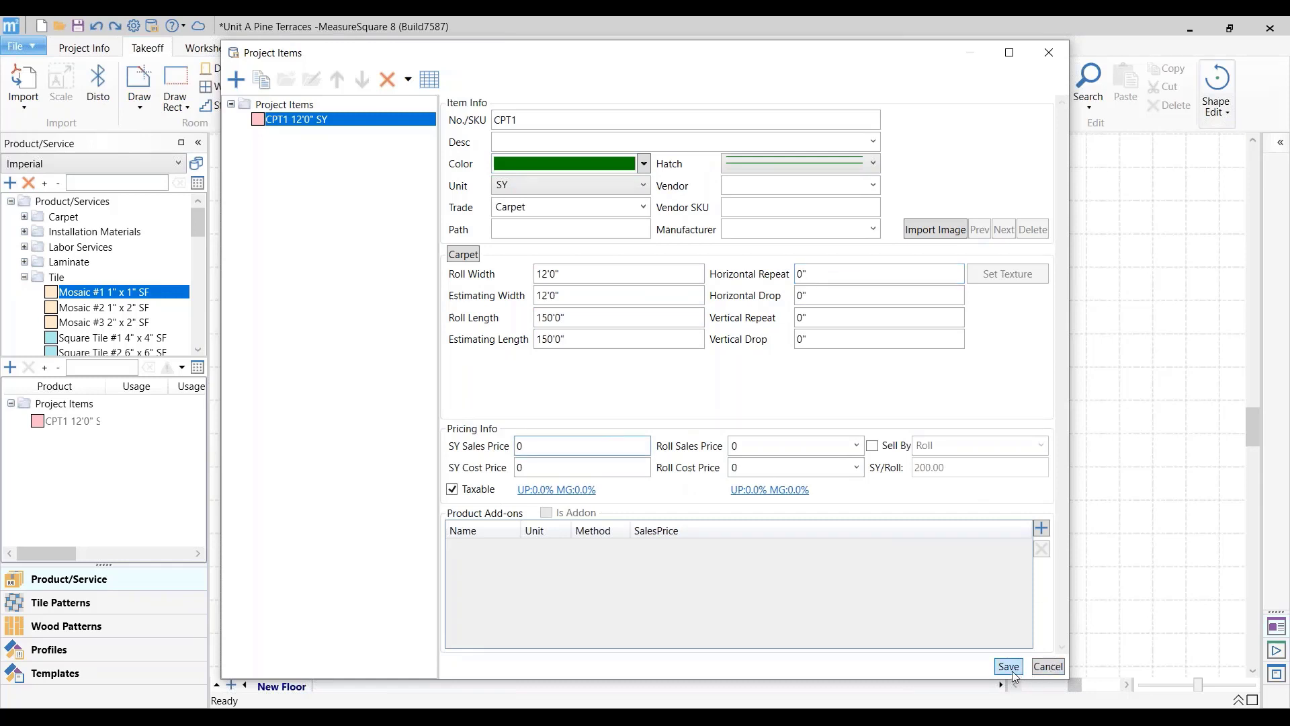
click(580, 445)
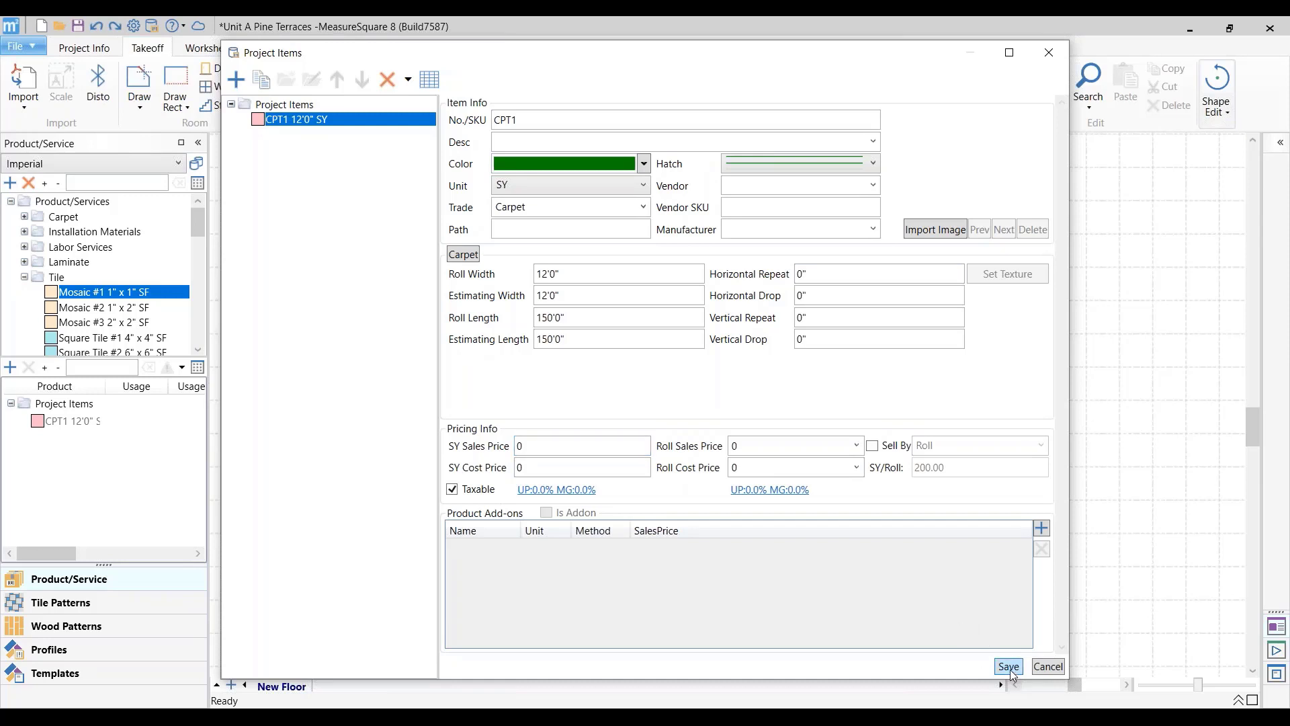
Create a Tile project item of type Tile and start choosing a purple colour.
click(1008, 665)
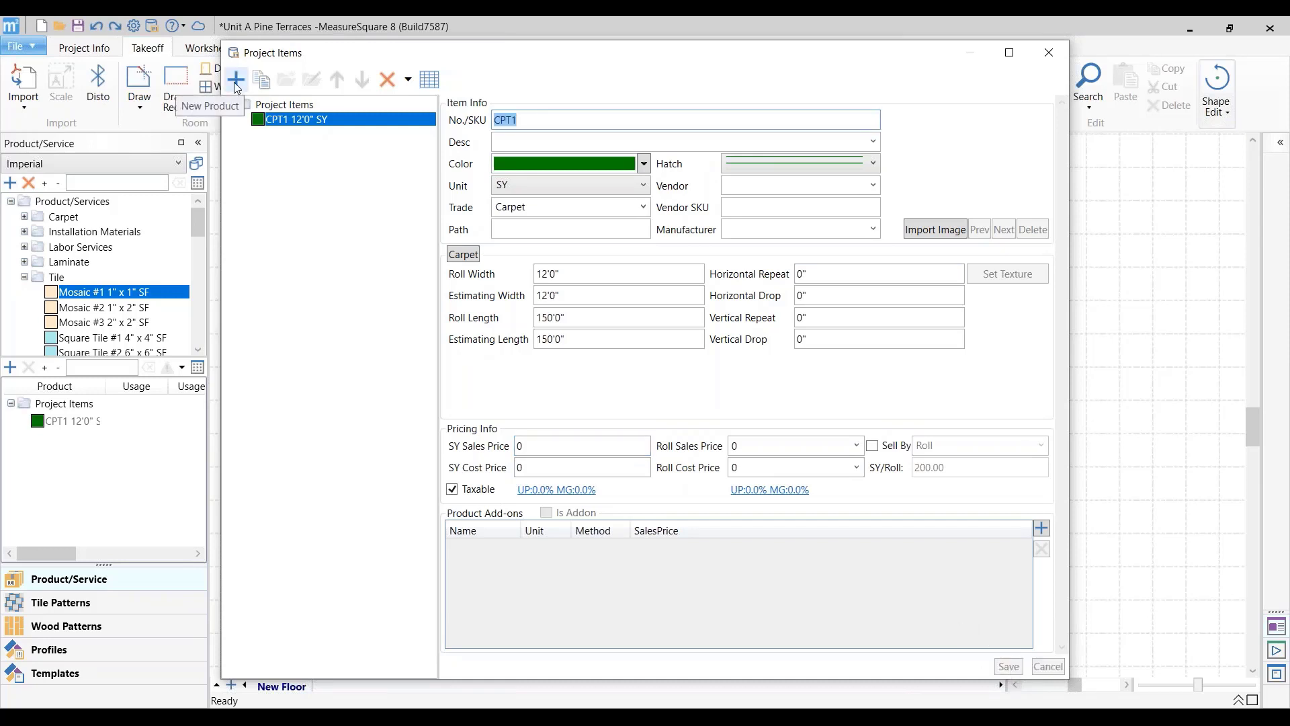
click(236, 78)
text(Tile)
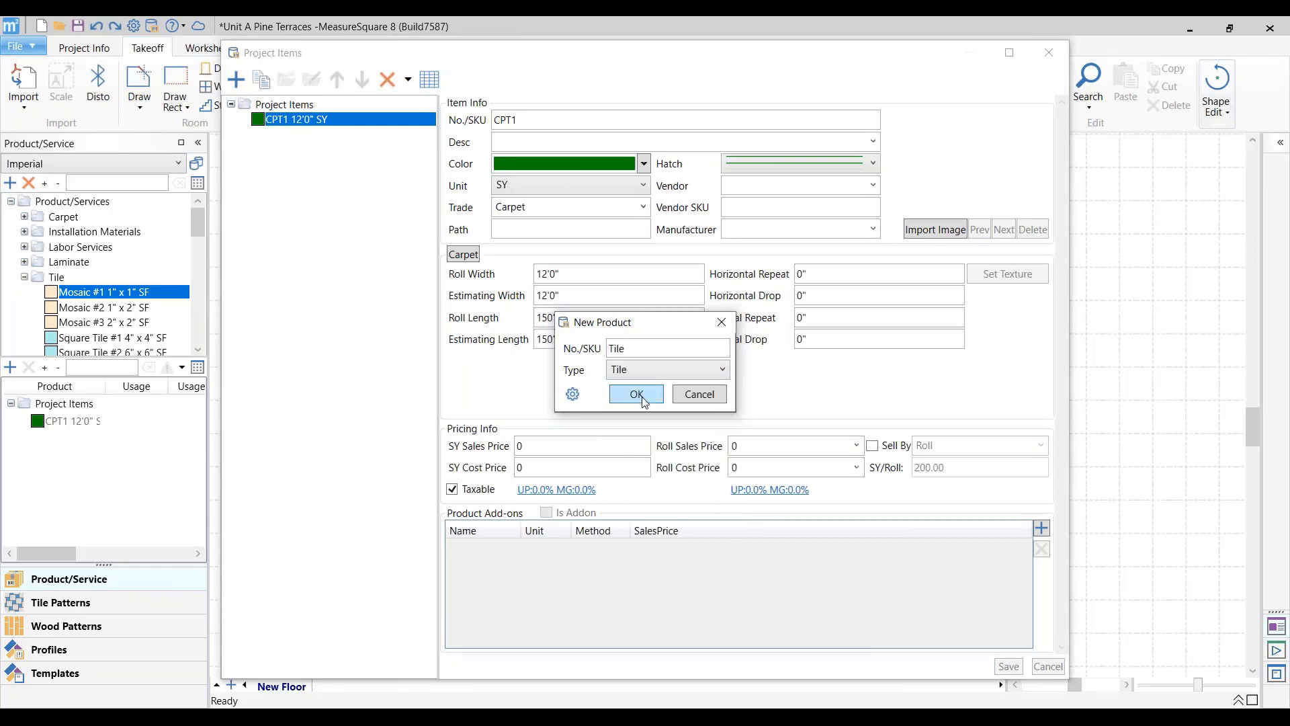
click(636, 394)
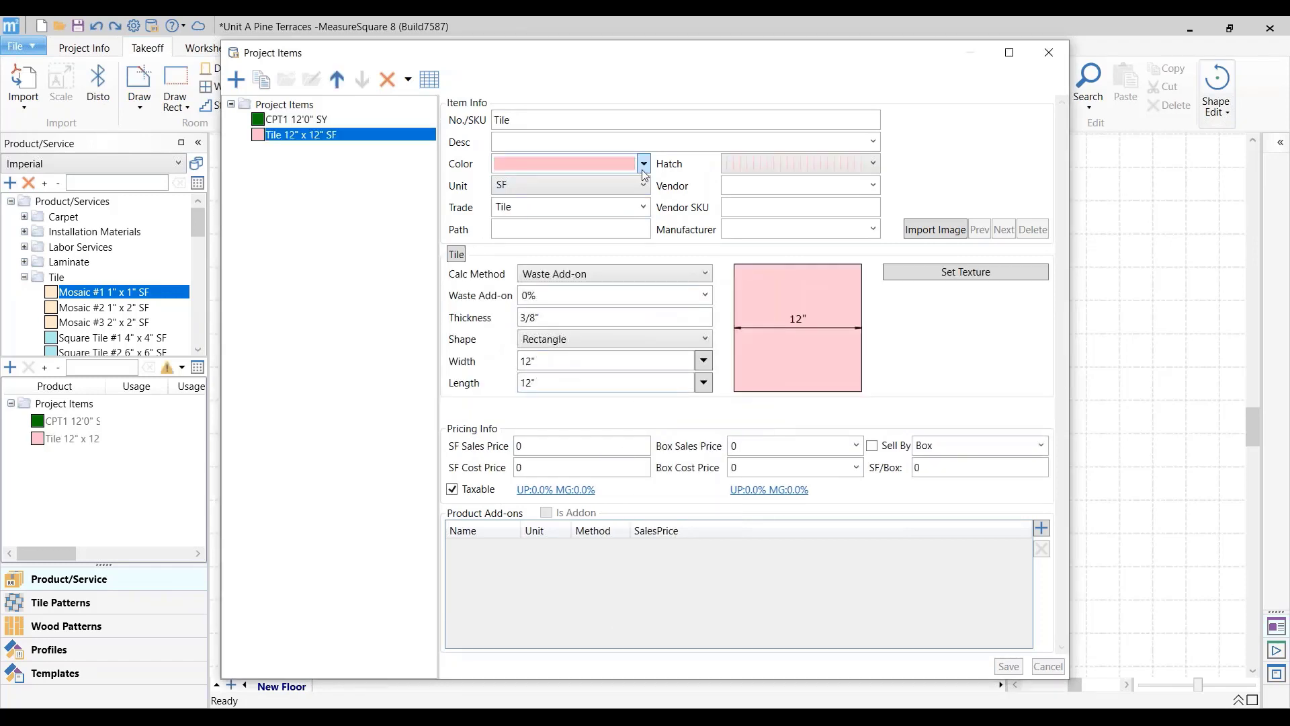
click(643, 163)
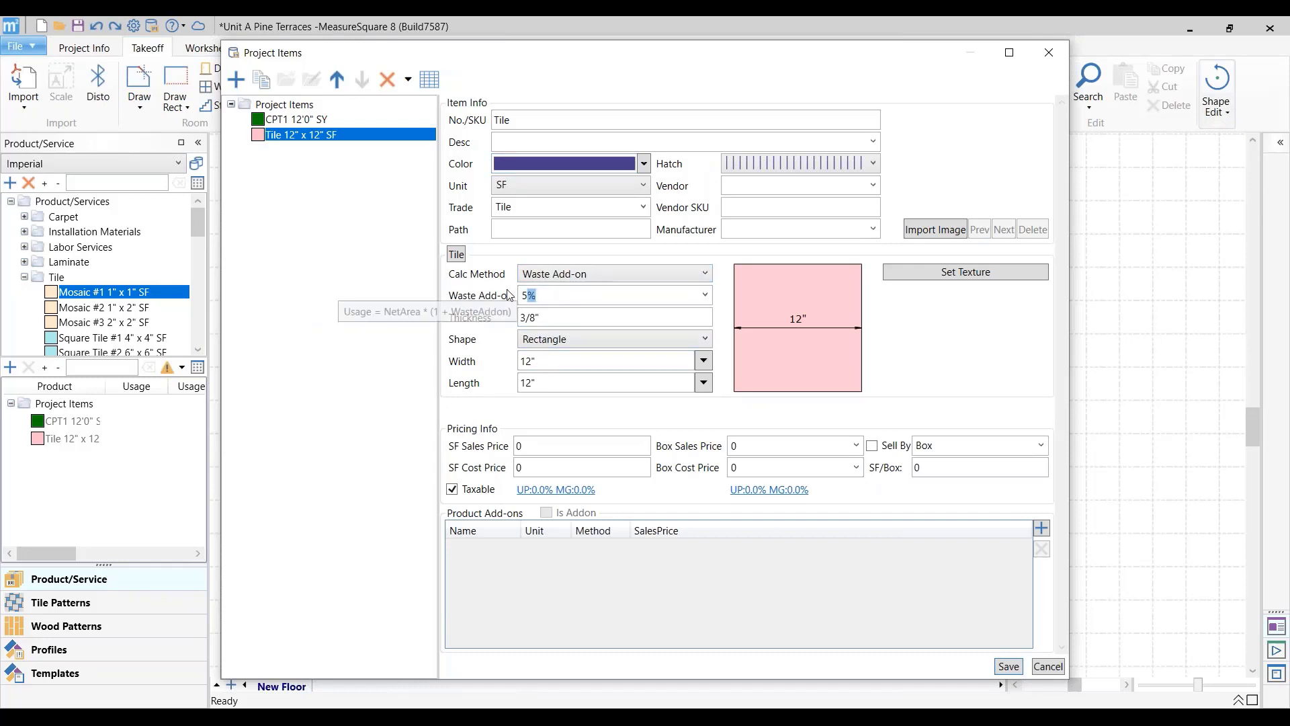
mouse_move(952, 345)
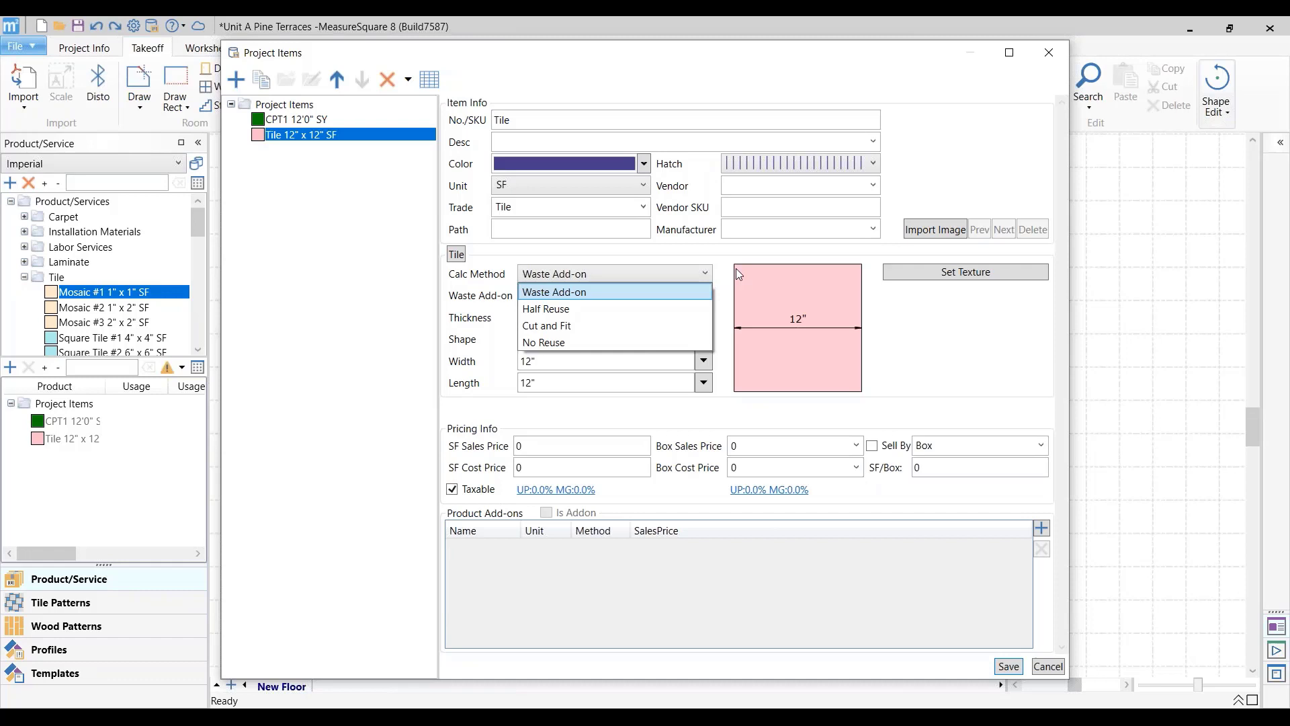
Save the purple tile, then create a Wallbase item of type Wall Base.
click(563, 292)
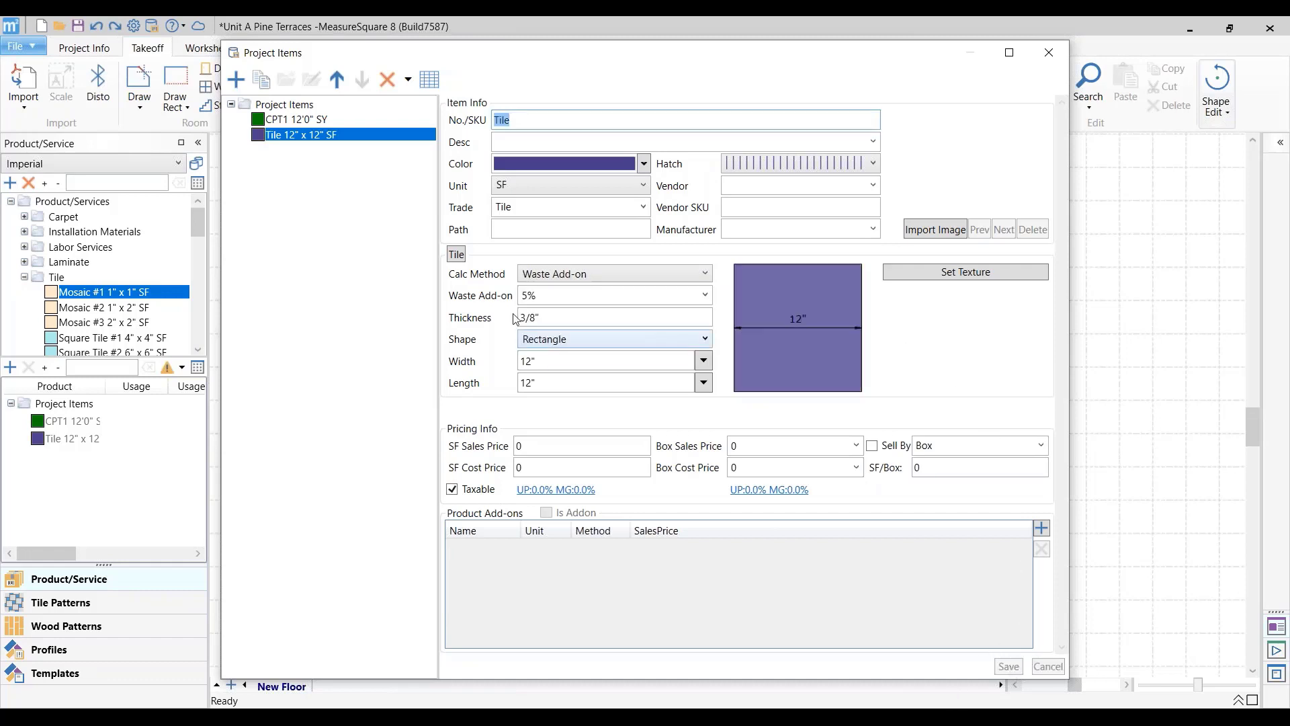
click(237, 78)
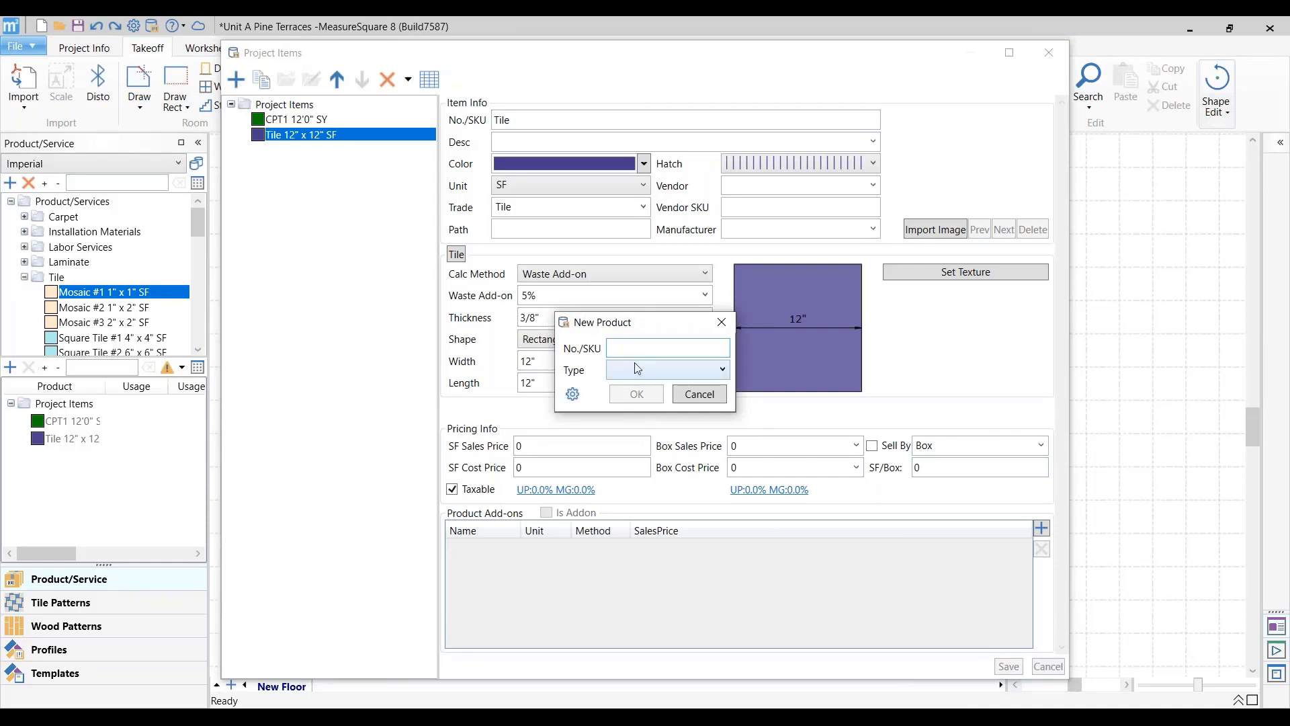
text(WI)
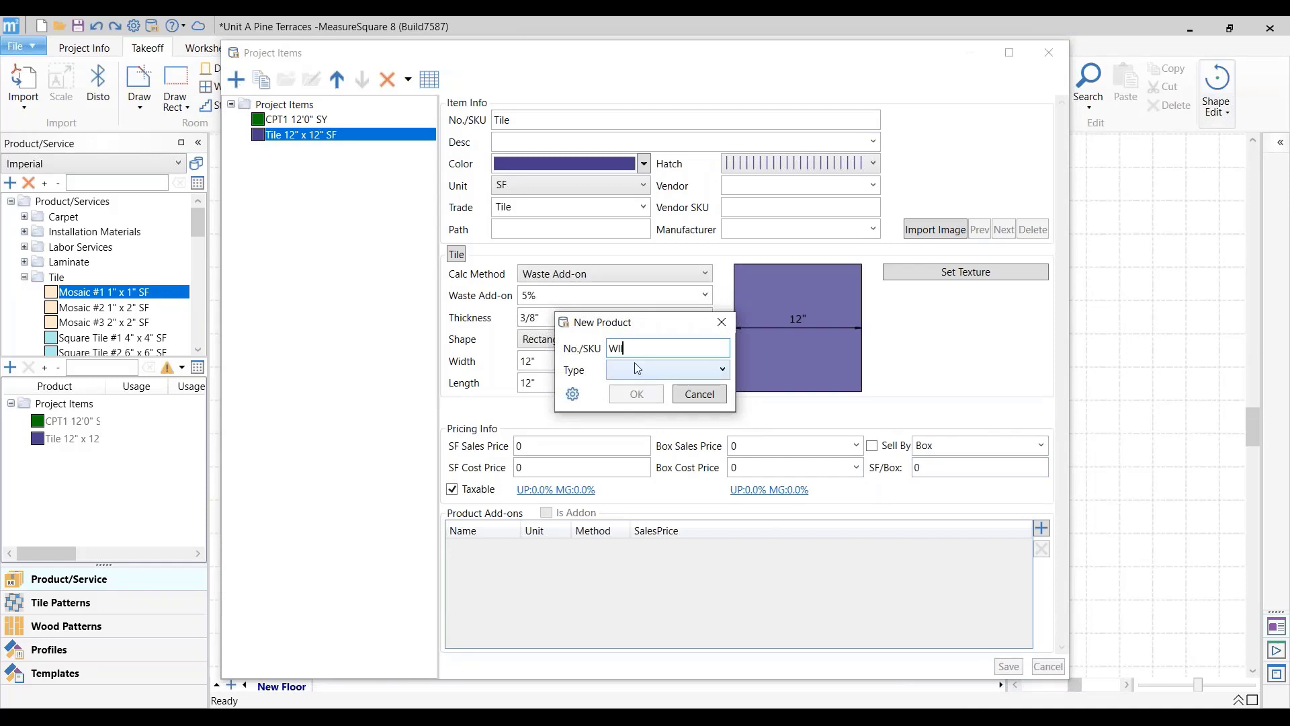
click(720, 369)
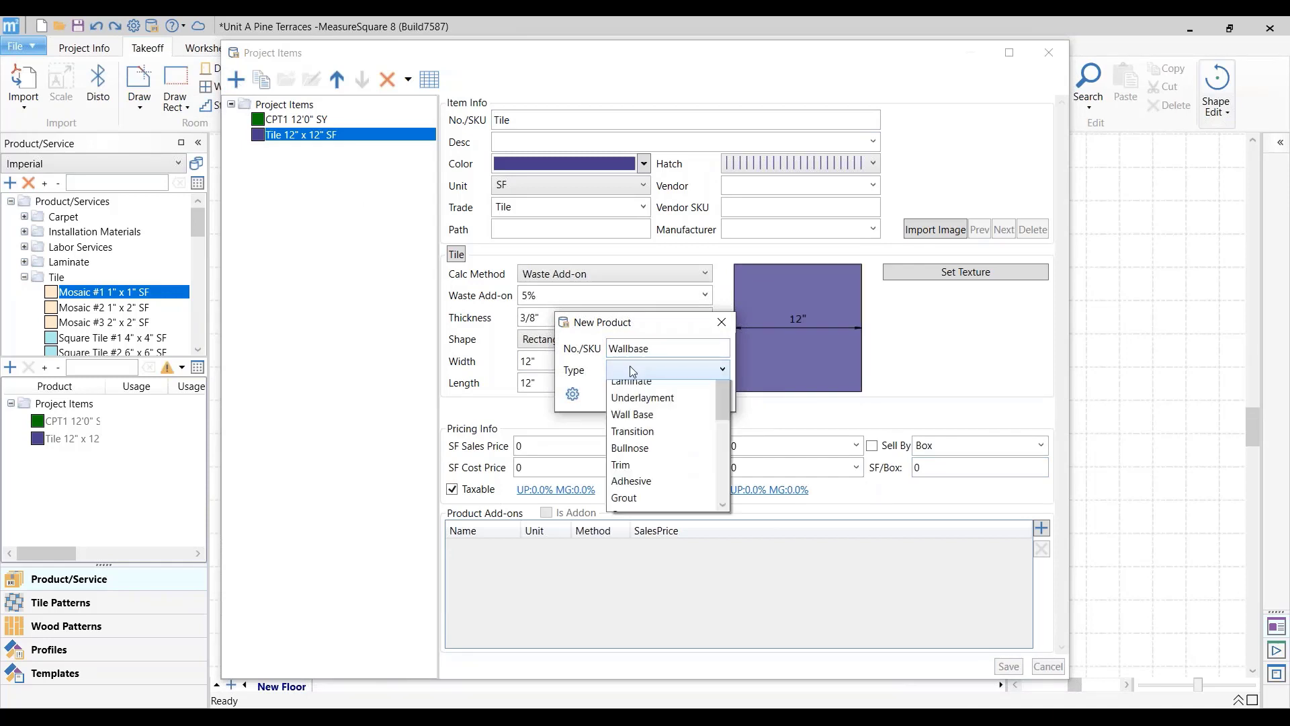
click(632, 414)
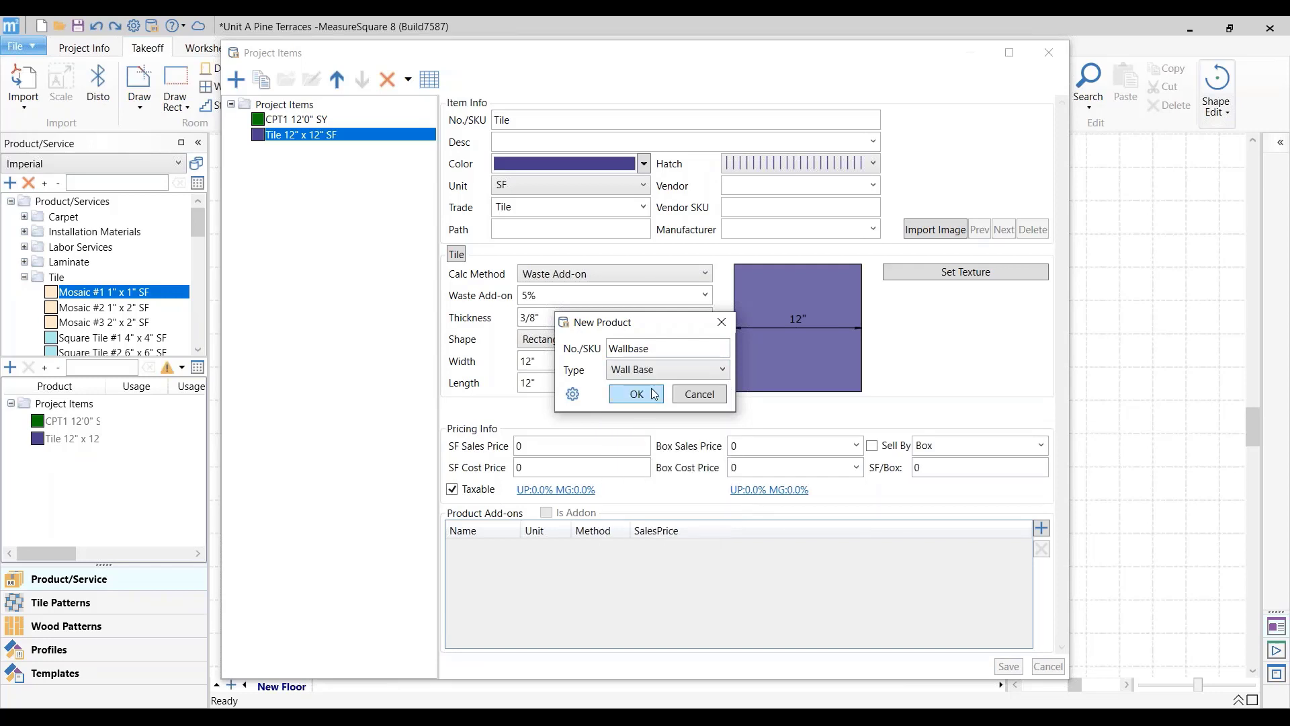
click(637, 394)
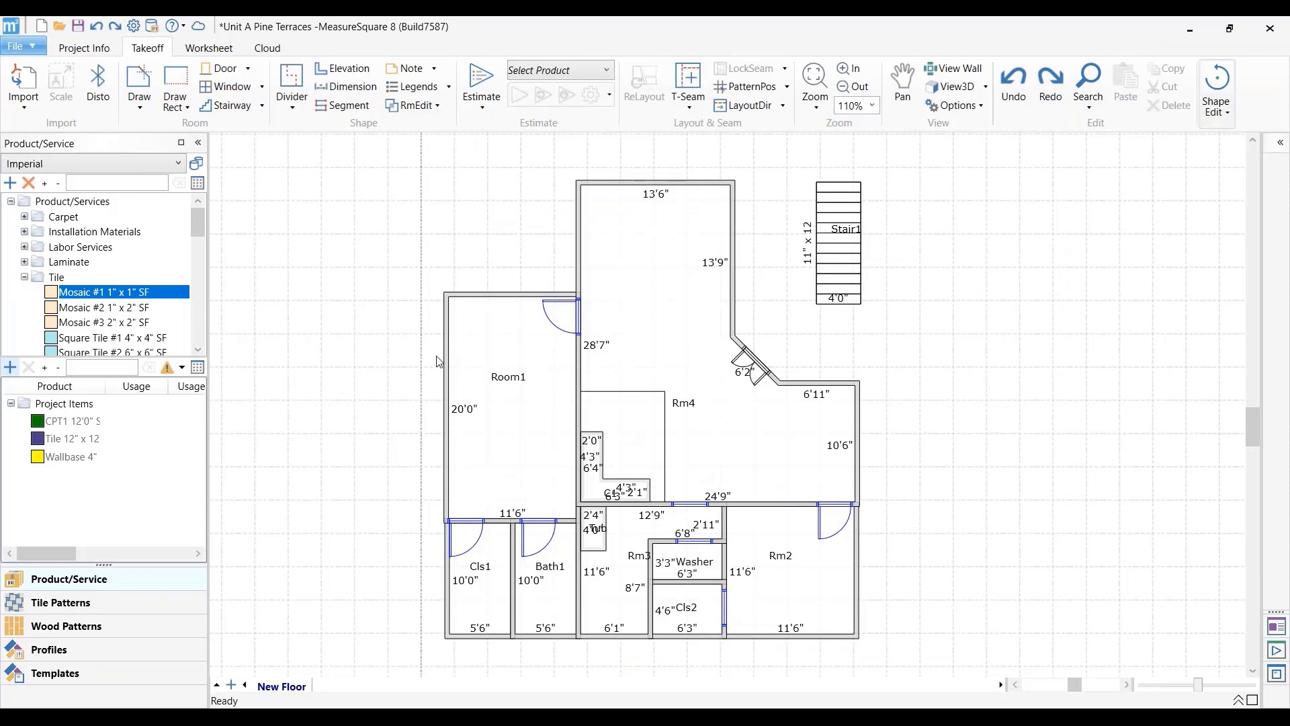
Apply the green CPT1 carpet to Room1 and closet Cls1.
click(61, 421)
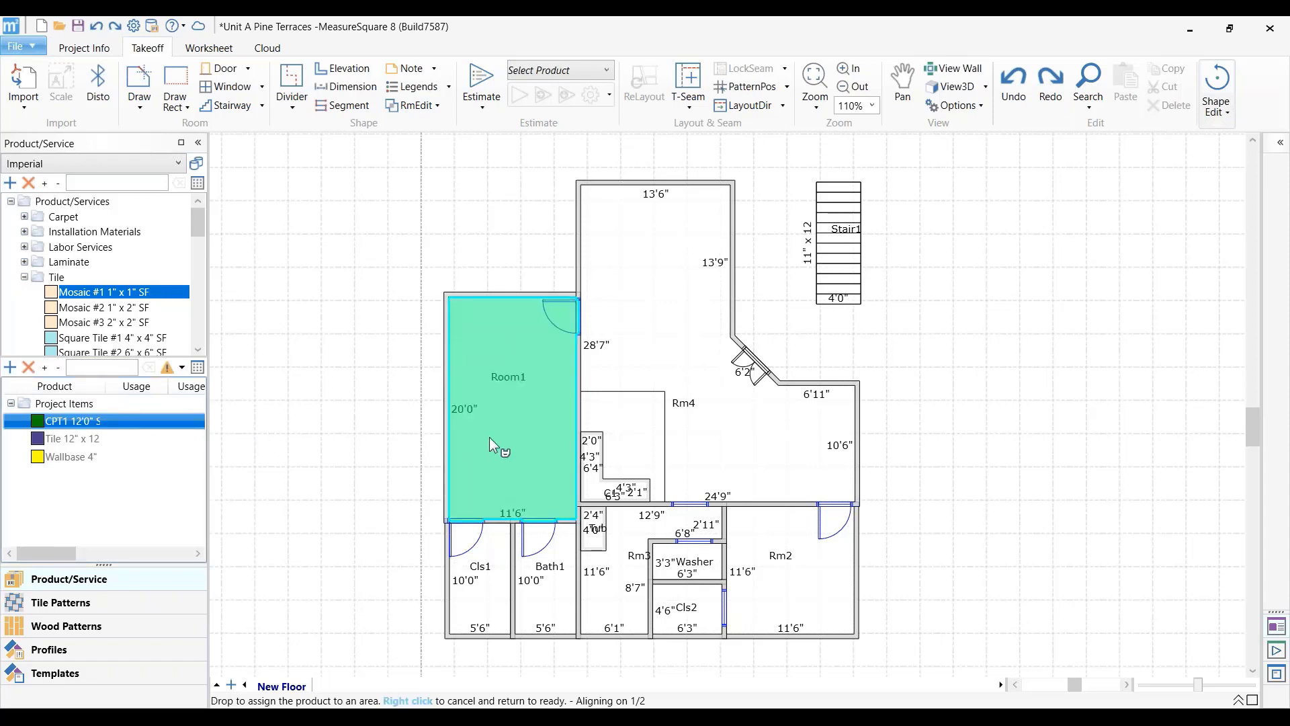
click(481, 582)
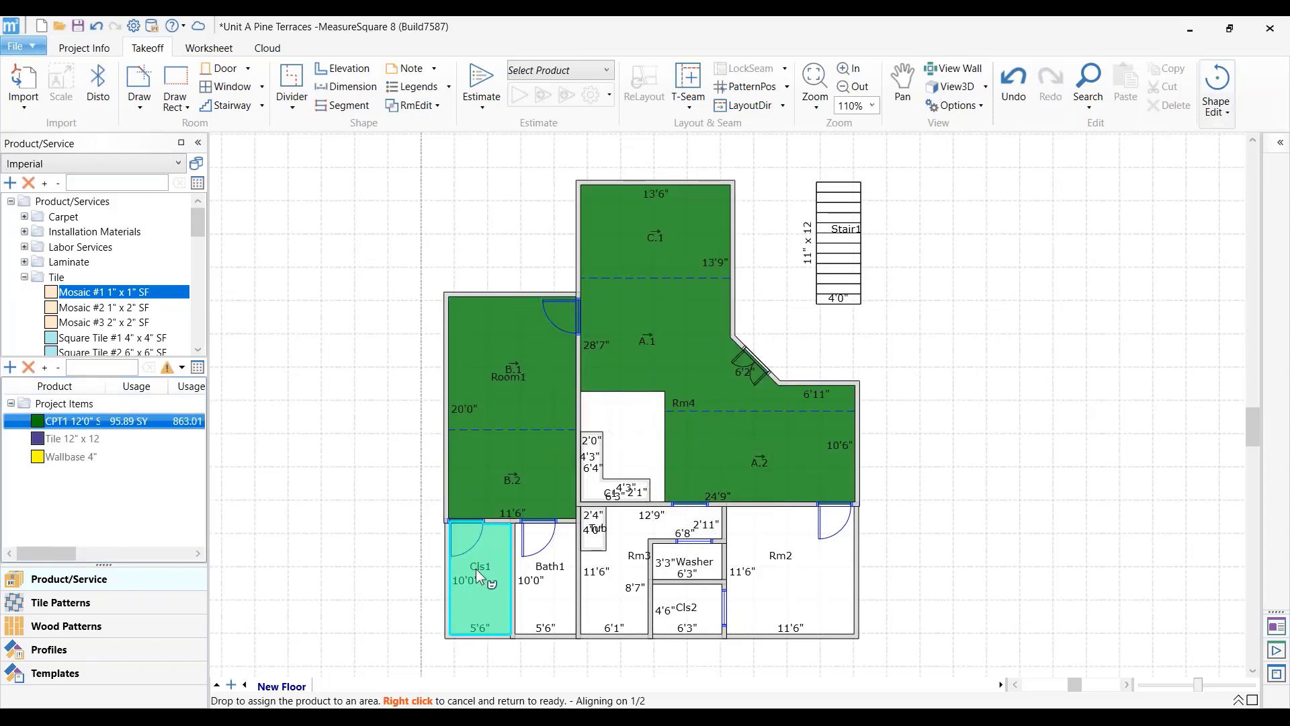
click(805, 579)
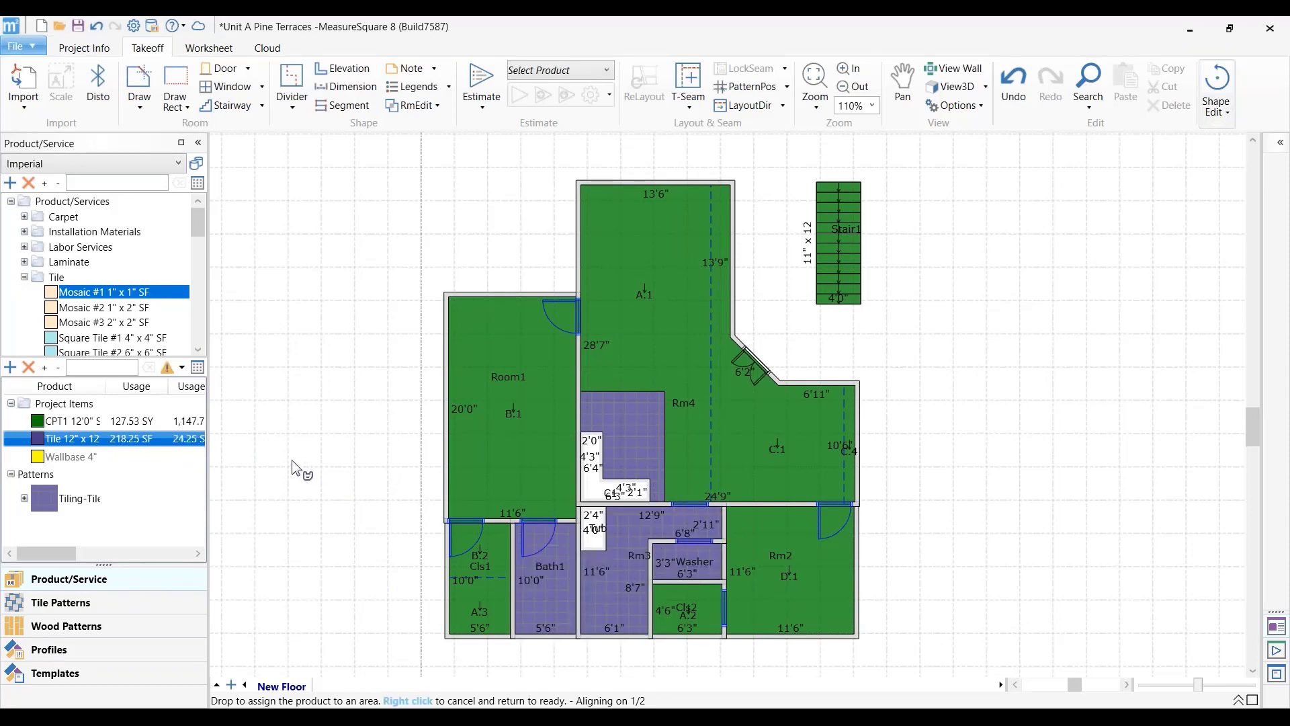
Apply yellow Wallbase around Room1's walls.
click(70, 457)
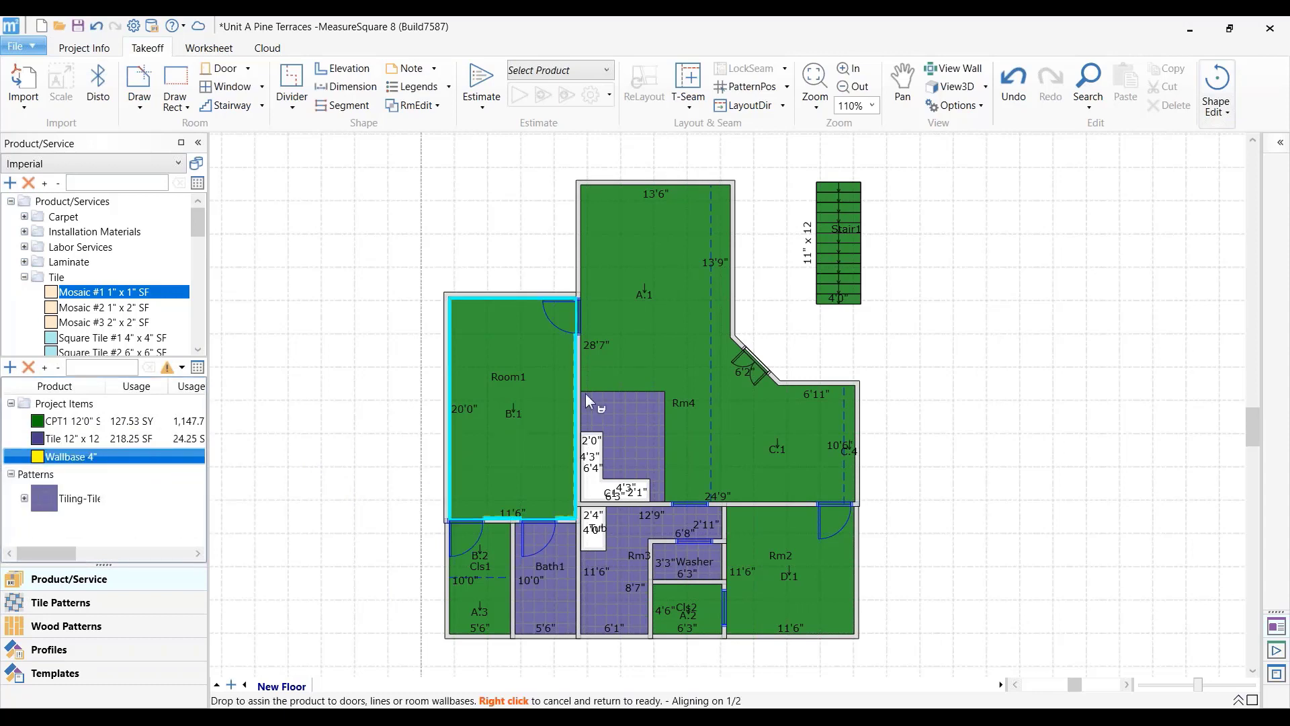
click(782, 575)
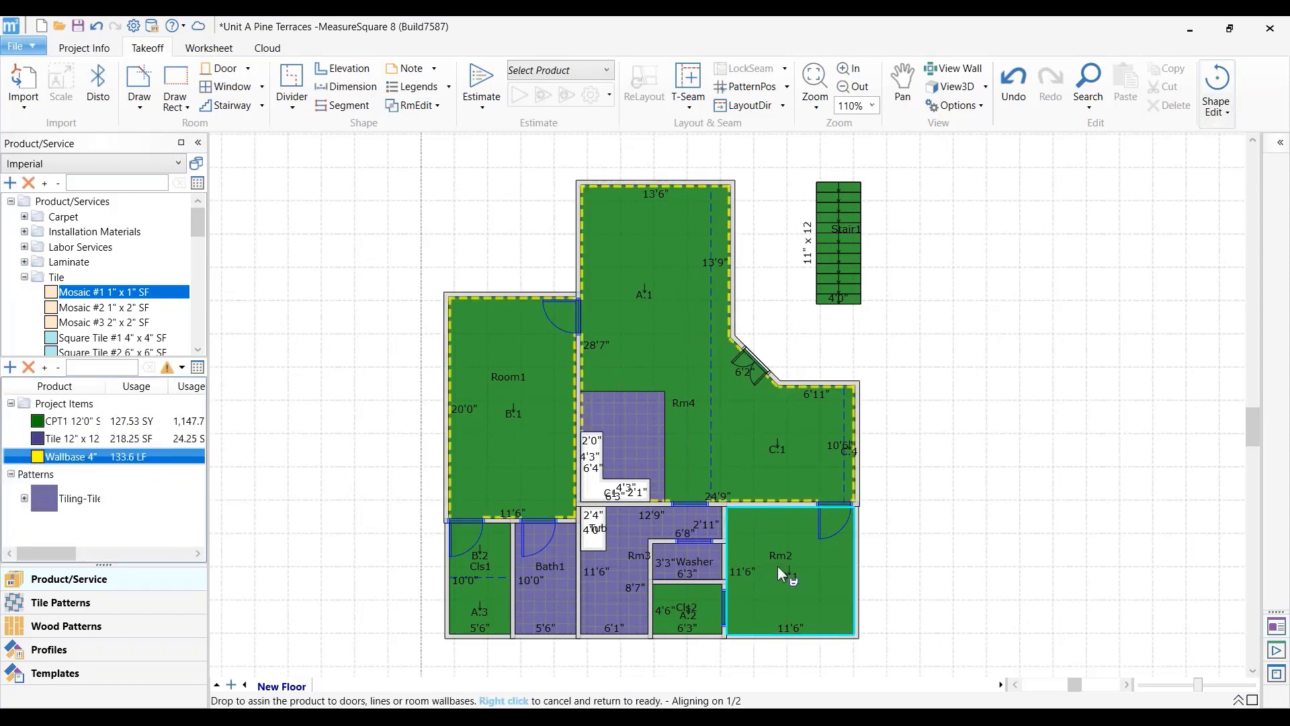